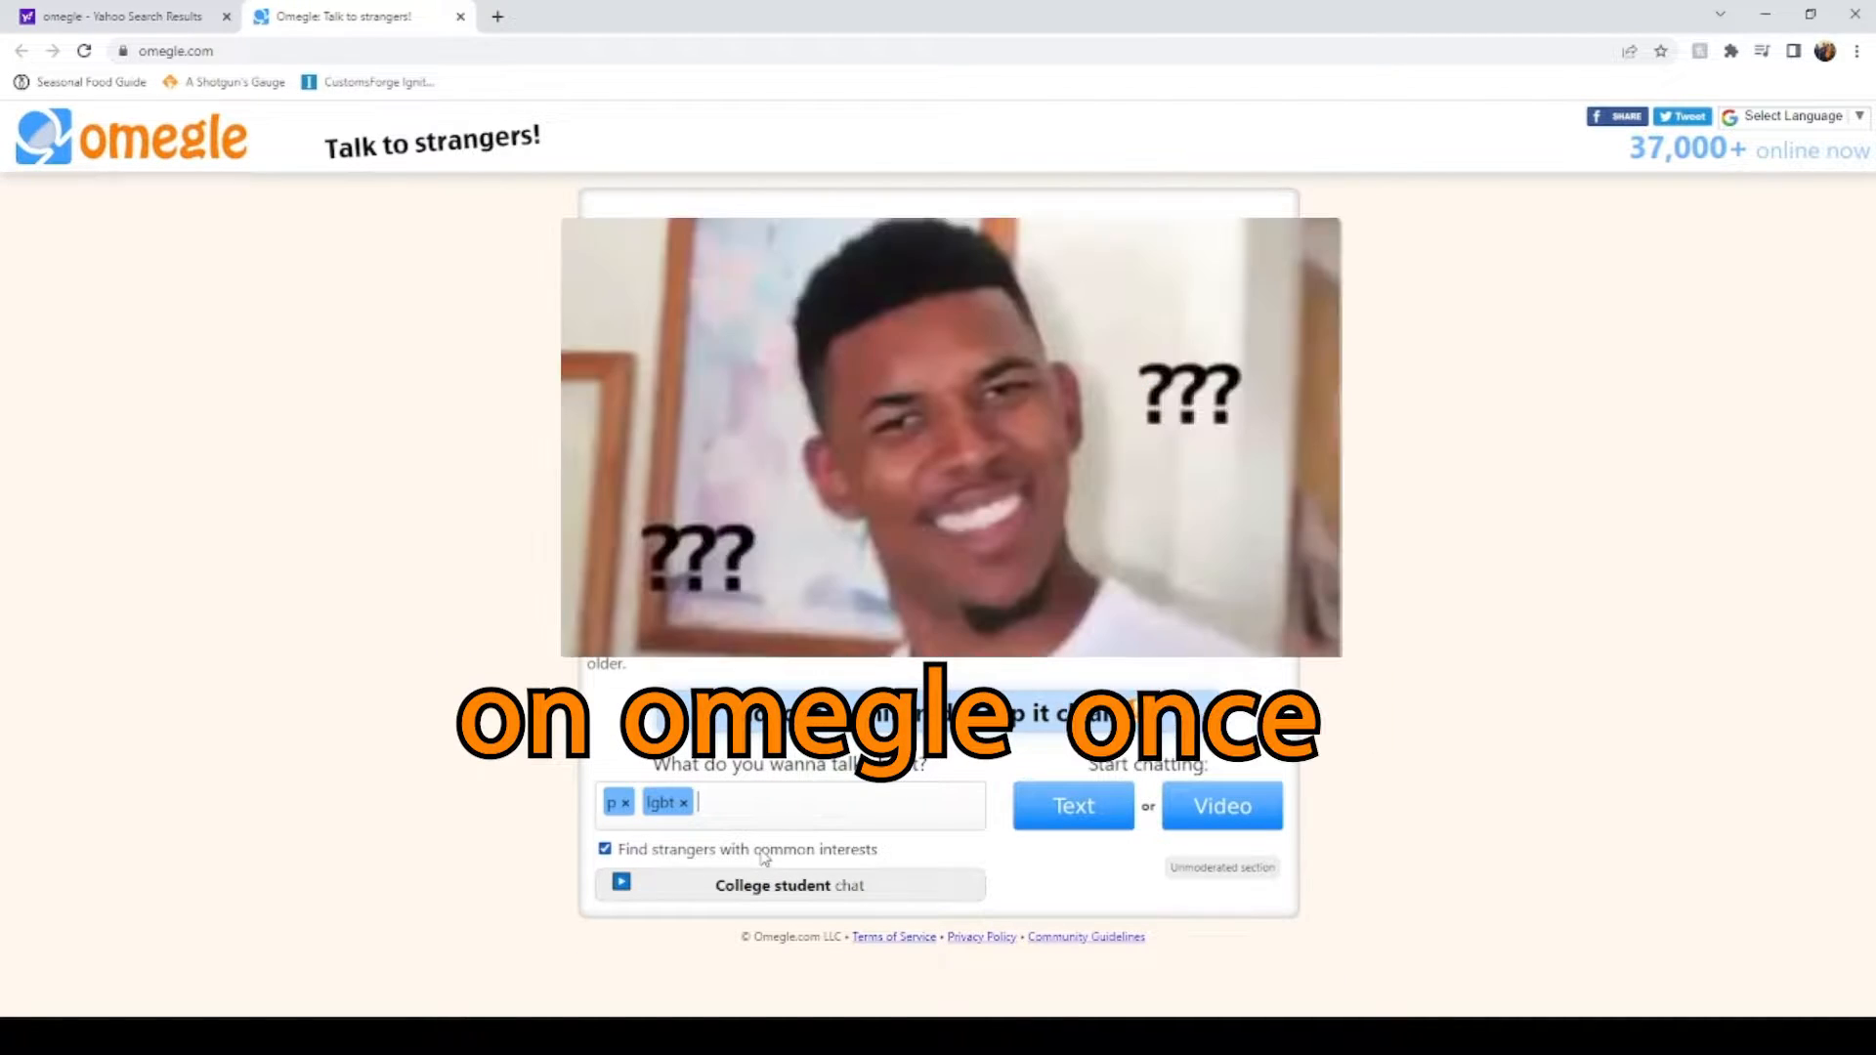
Begin an interest-matched video chat with a stranger sharing the 'lgbt' tag
{"action": "left_click", "coordinate": [1221, 805]}
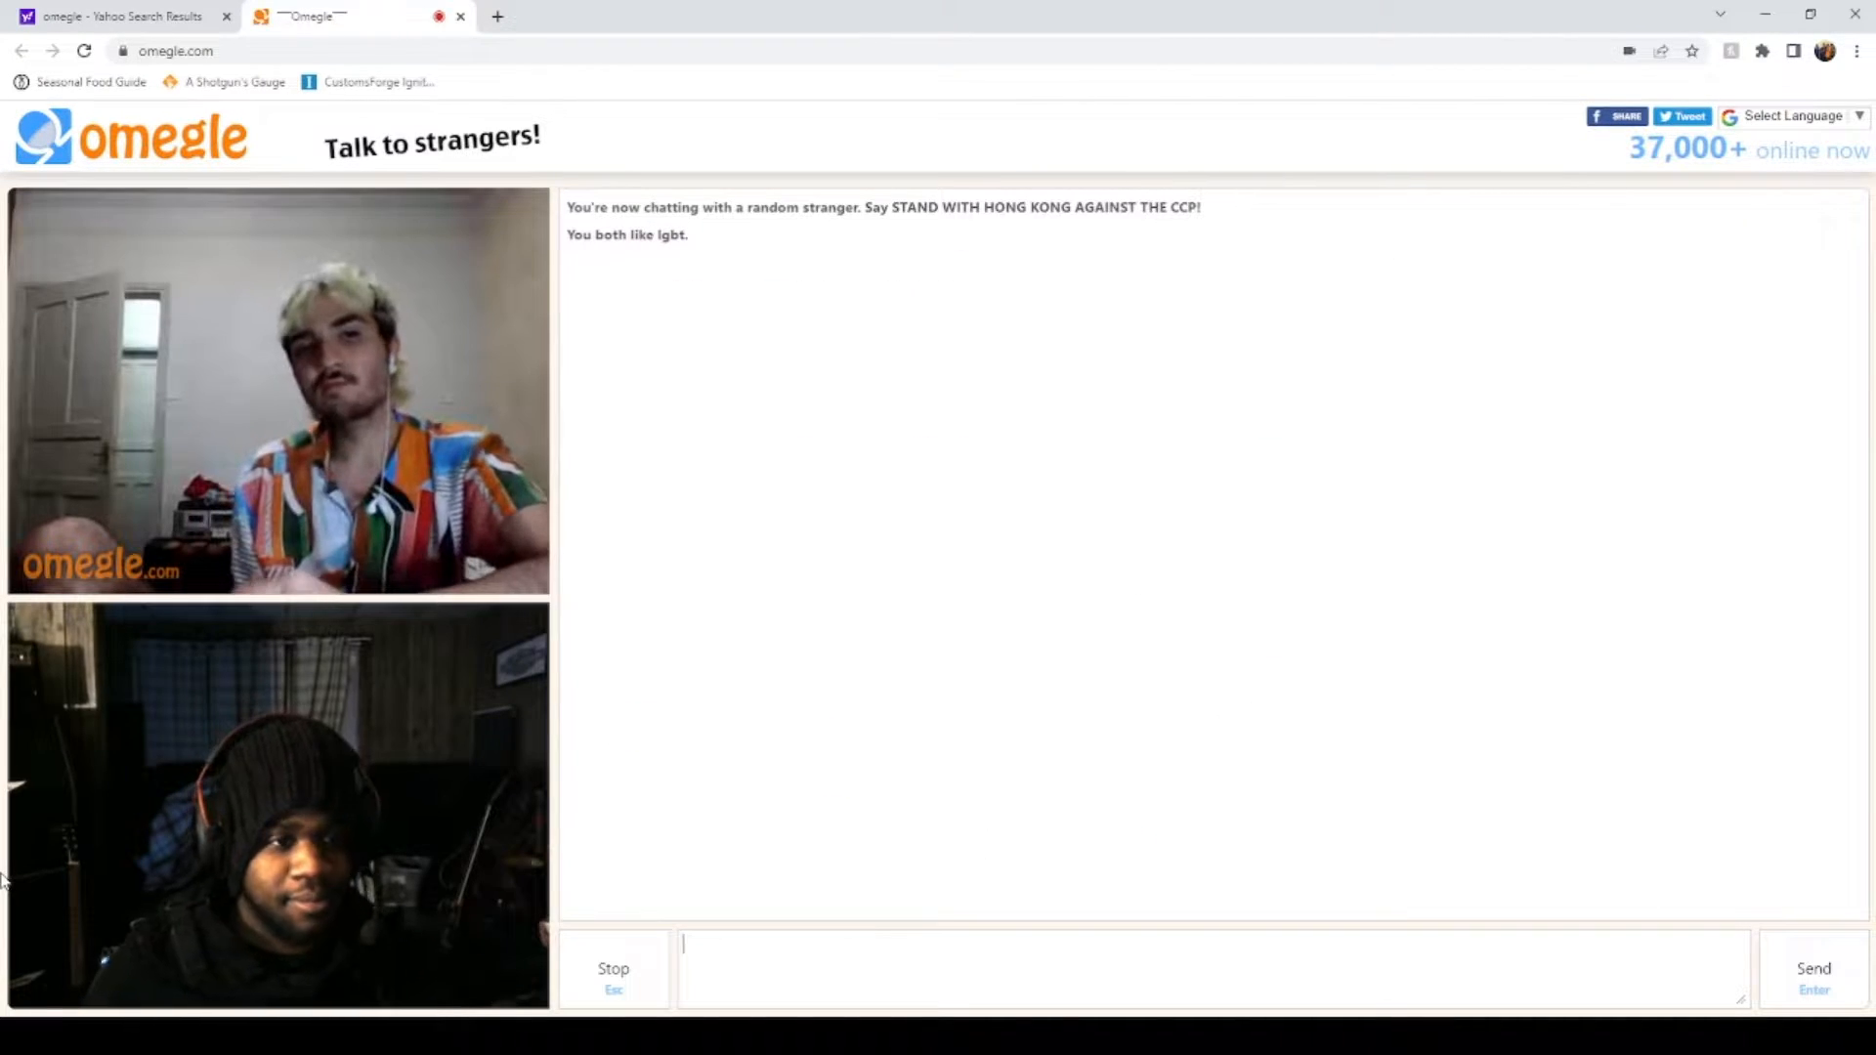